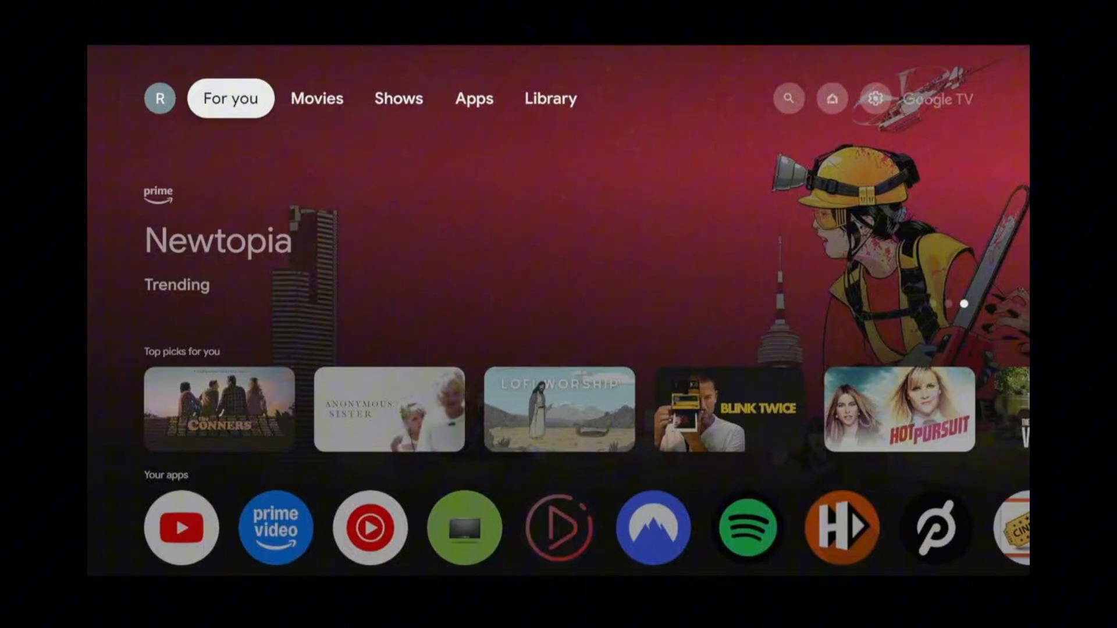
Enable developer mode by selecting Android TV OS build repeatedly in Settings > System > About
click(788, 97)
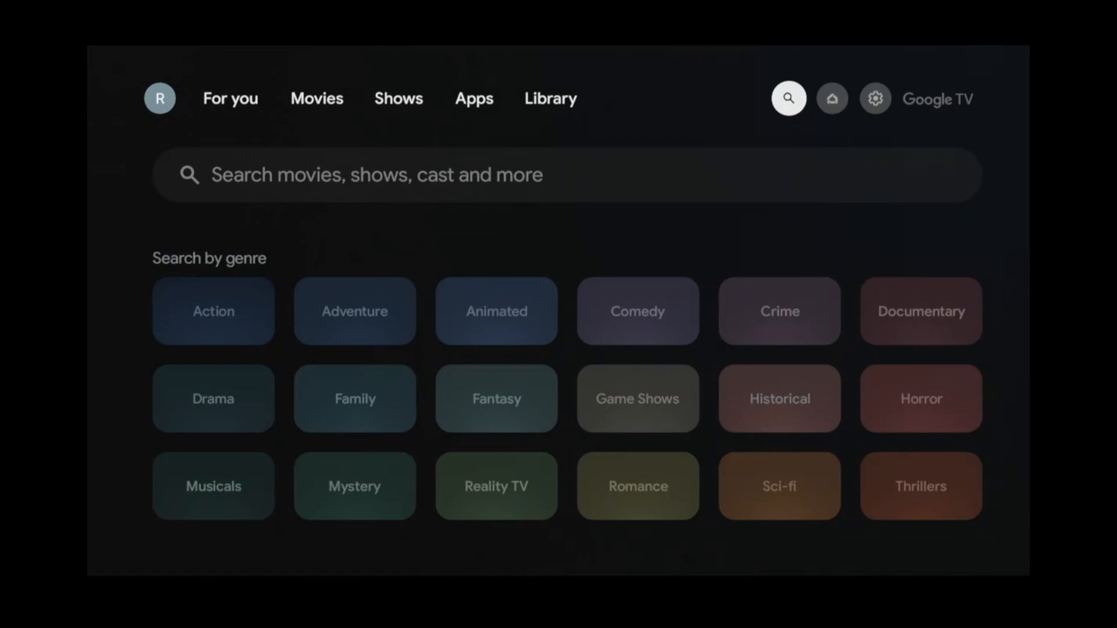
click(875, 97)
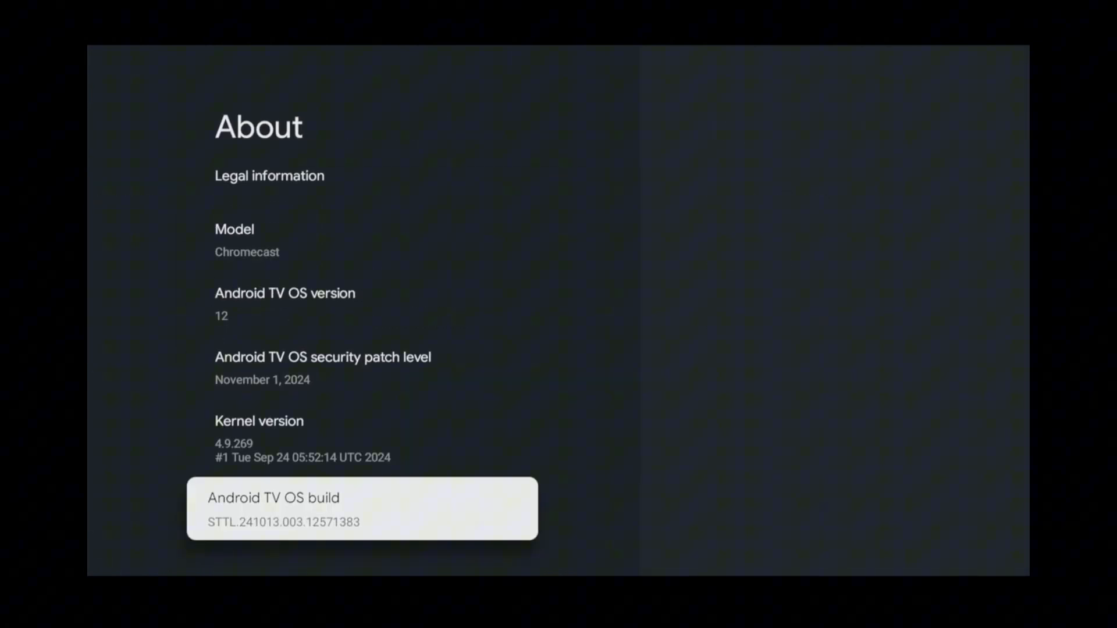
click(361, 508)
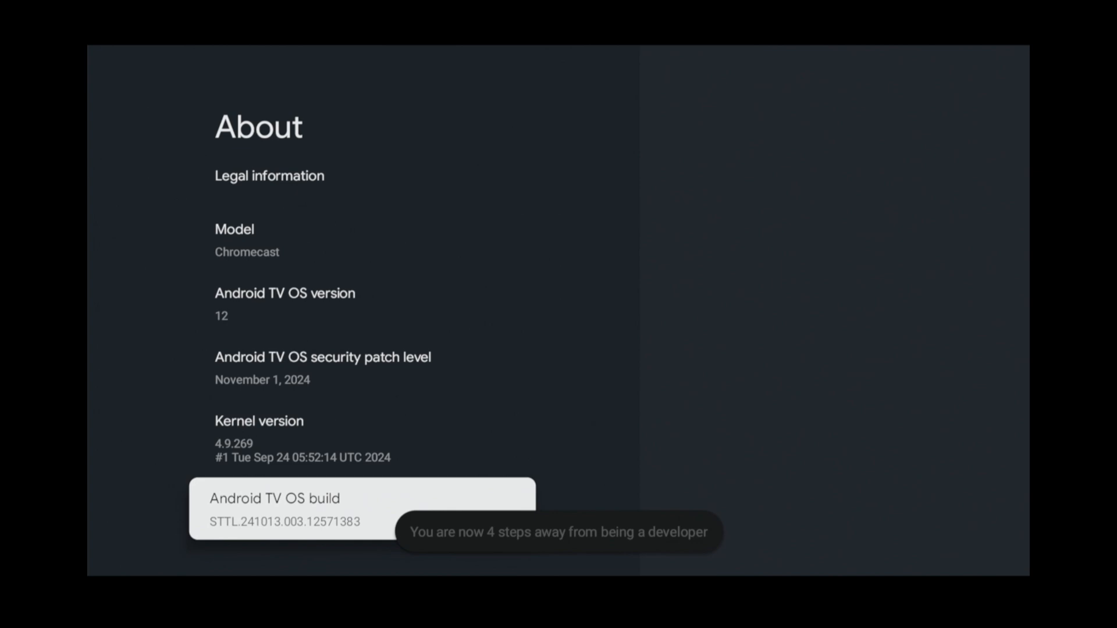
click(361, 508)
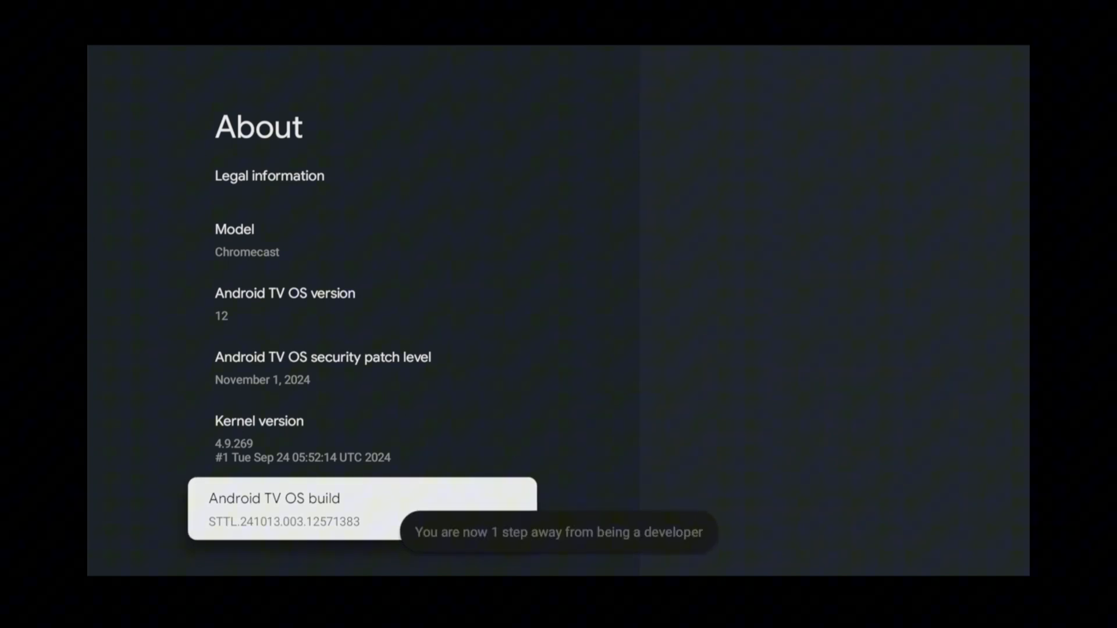
click(362, 510)
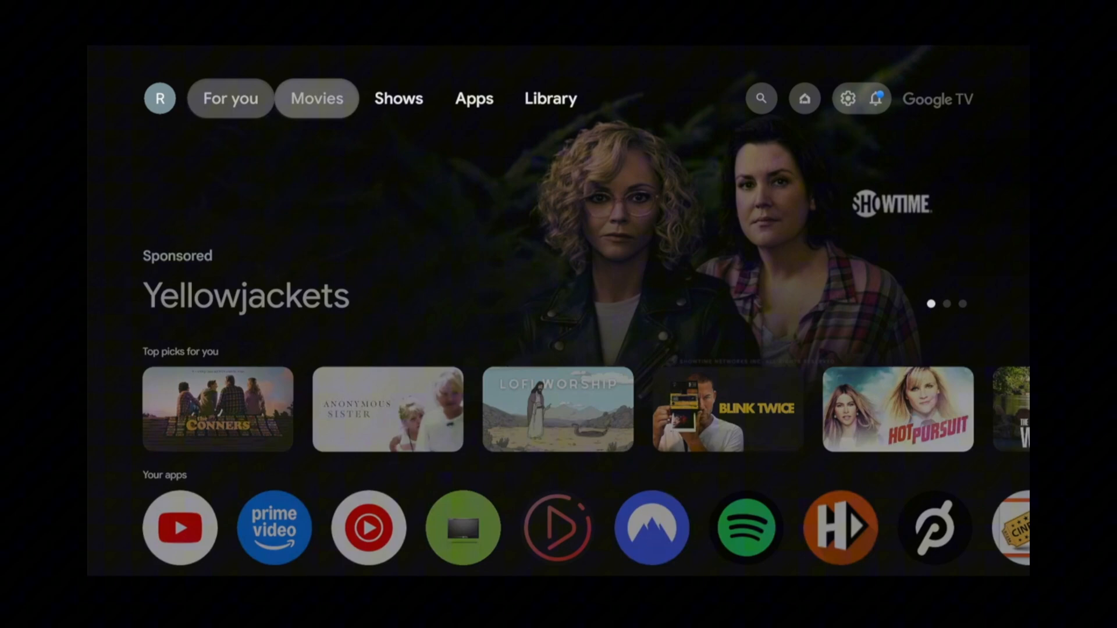
Install Downloader by AFTVnews from the Apps tab, launch it and dismiss the welcome guide
click(473, 98)
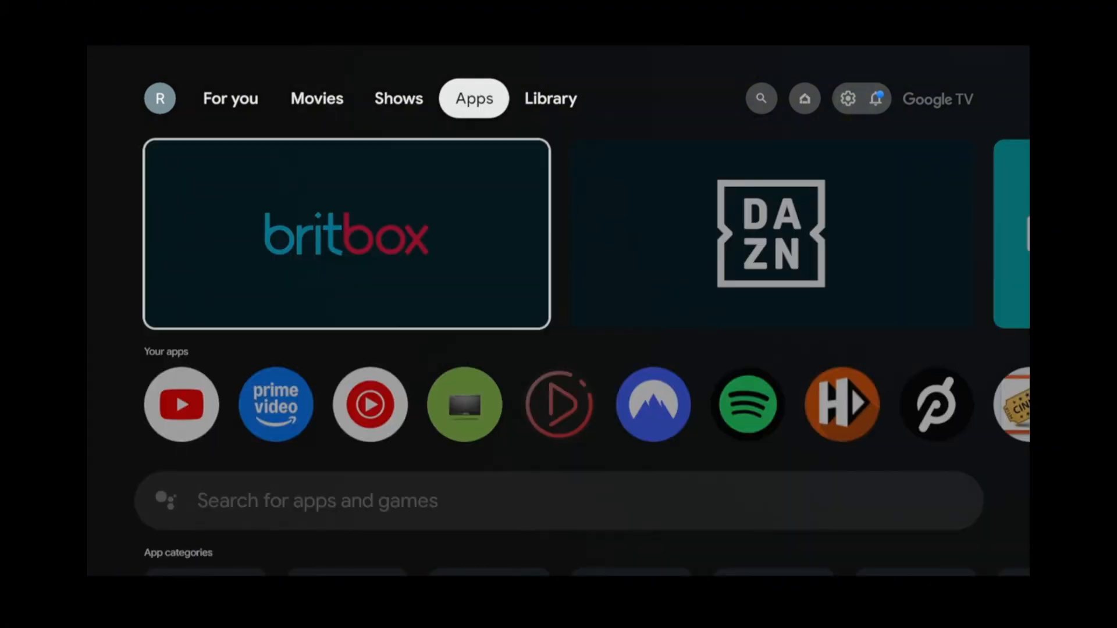
scroll(down, 3)
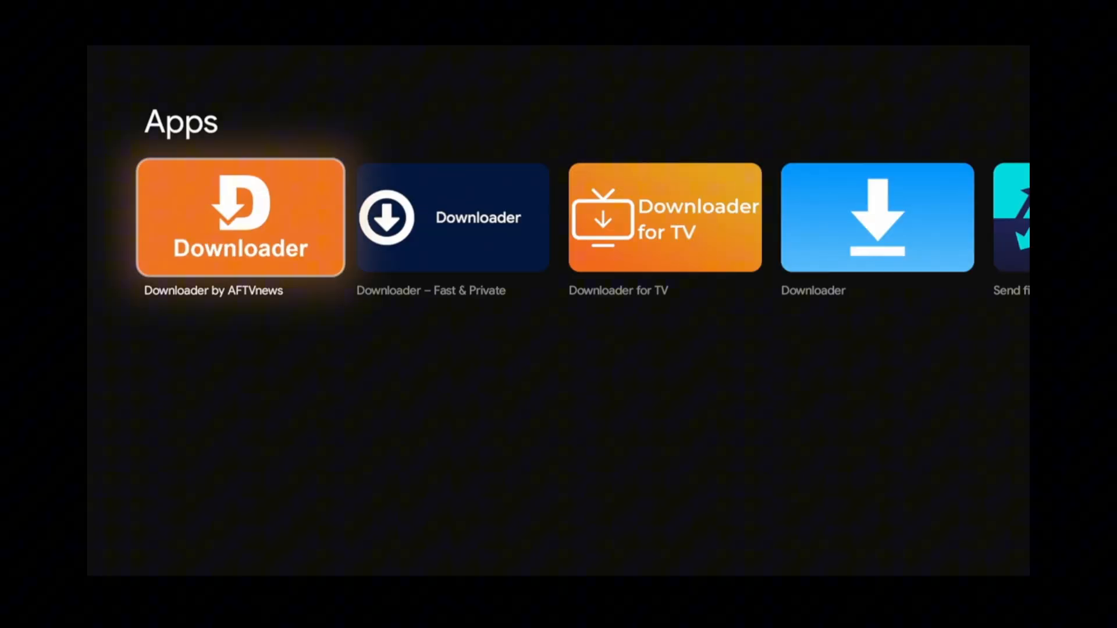
click(240, 217)
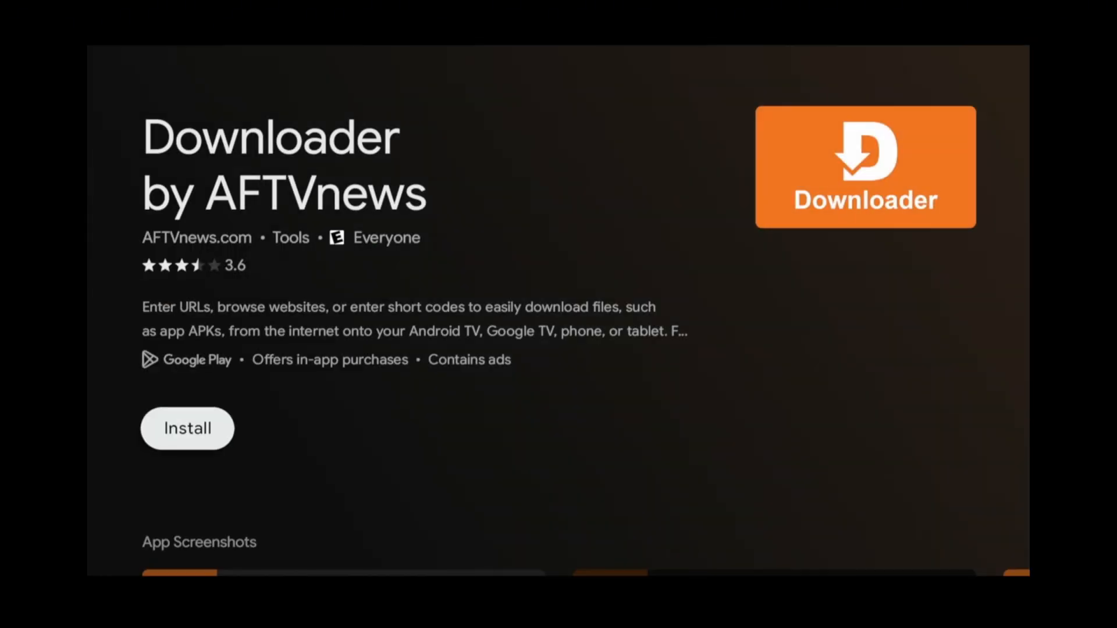
click(186, 428)
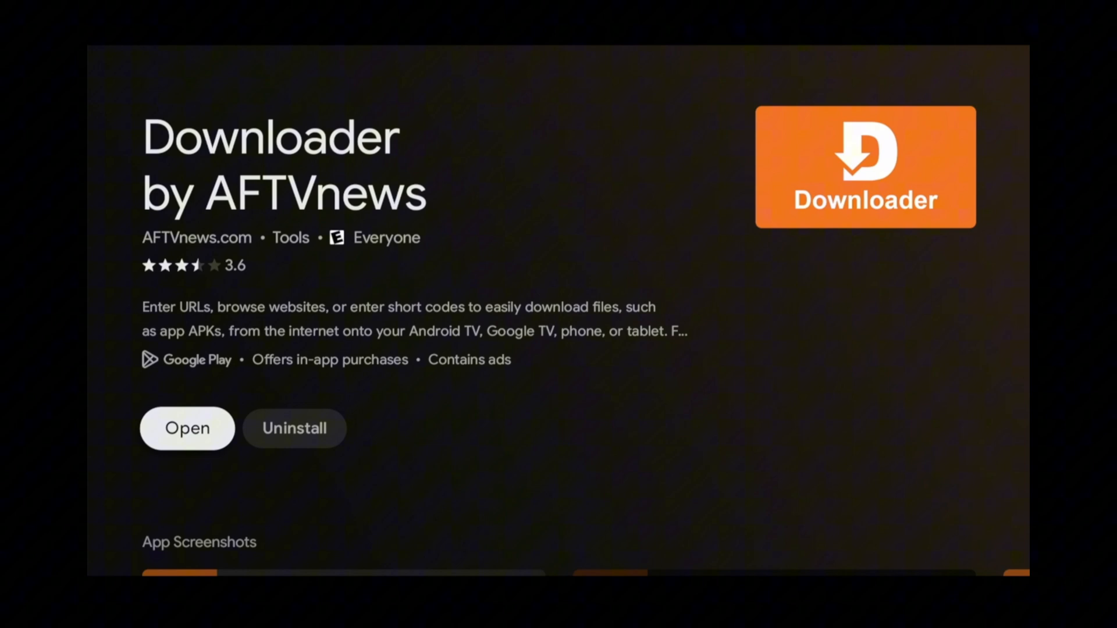
click(186, 428)
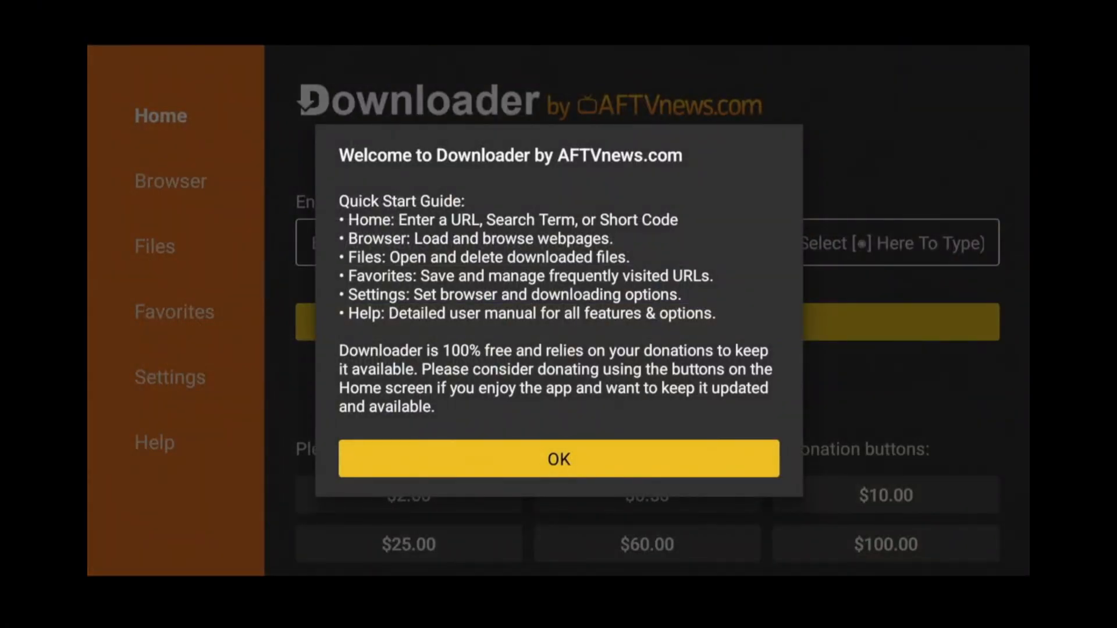
click(559, 458)
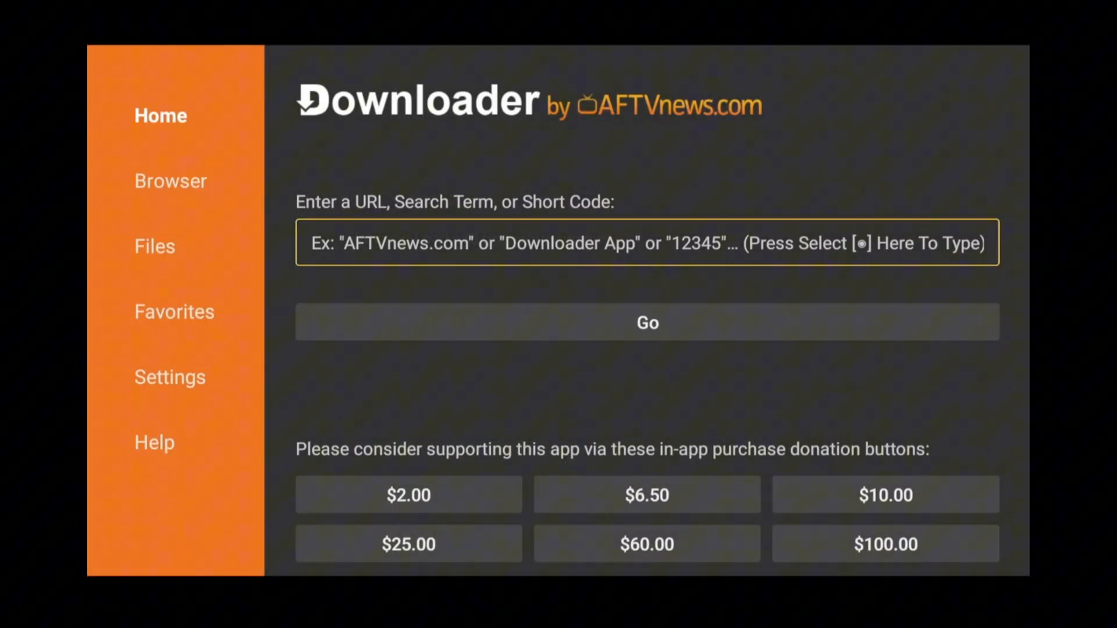
Enter short code 9286630 in the URL field and download the Chrome APK
click(647, 242)
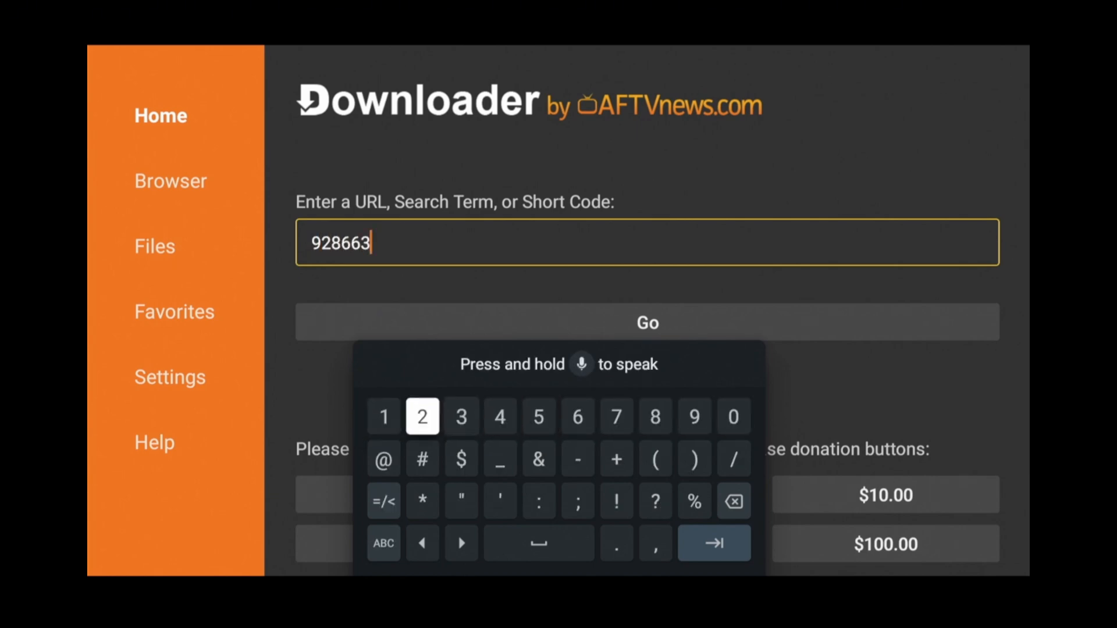
click(733, 417)
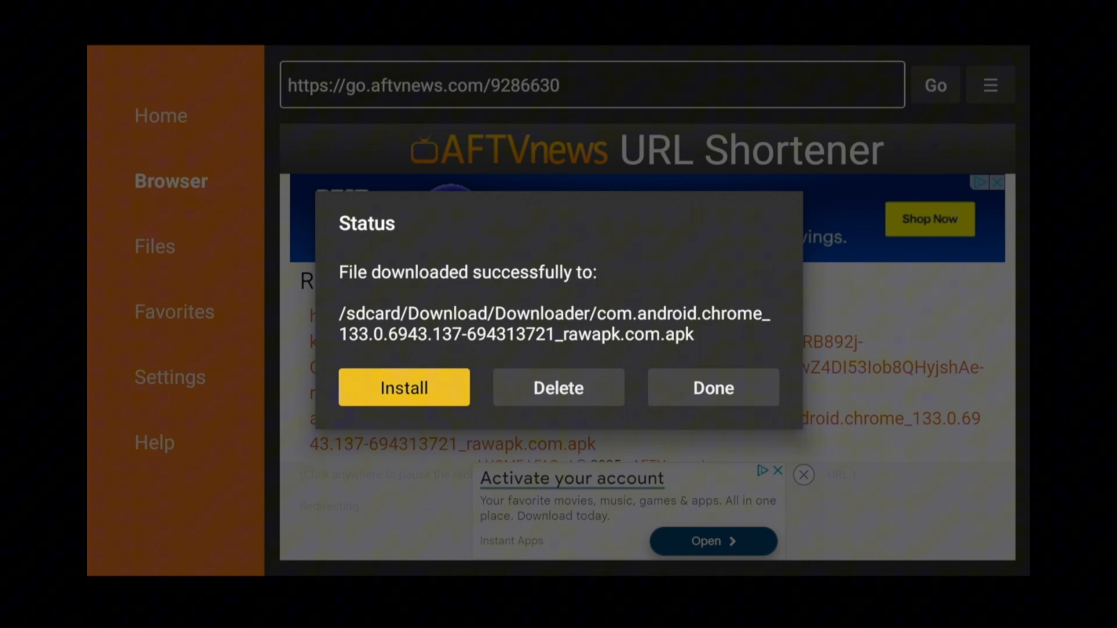
Allow Downloader to install unknown apps and complete the Chrome installation
click(403, 388)
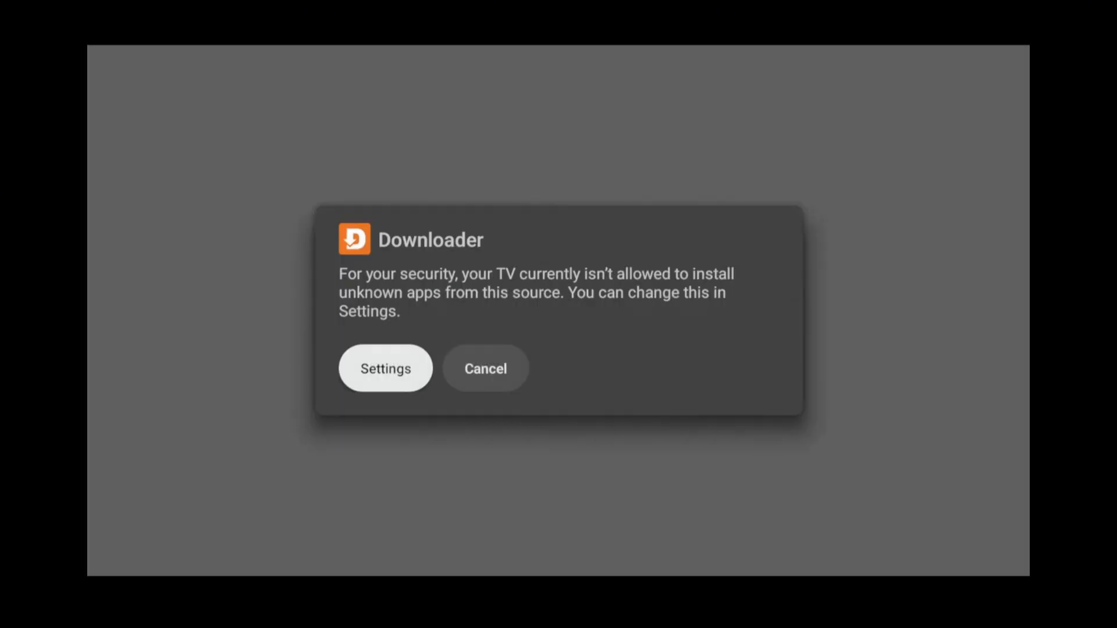
click(384, 369)
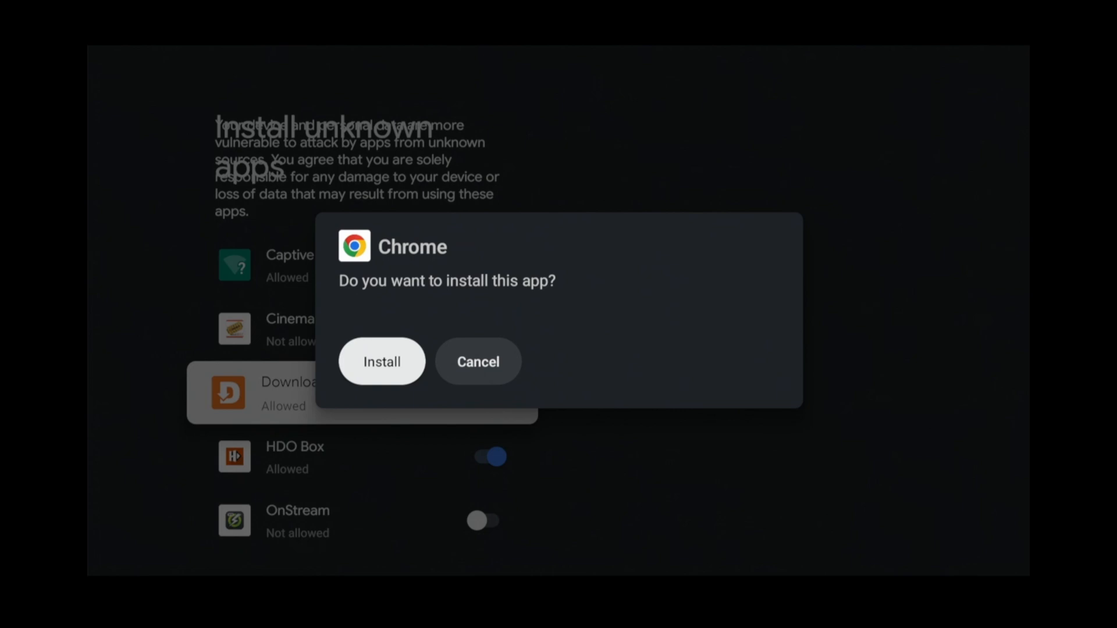
click(382, 360)
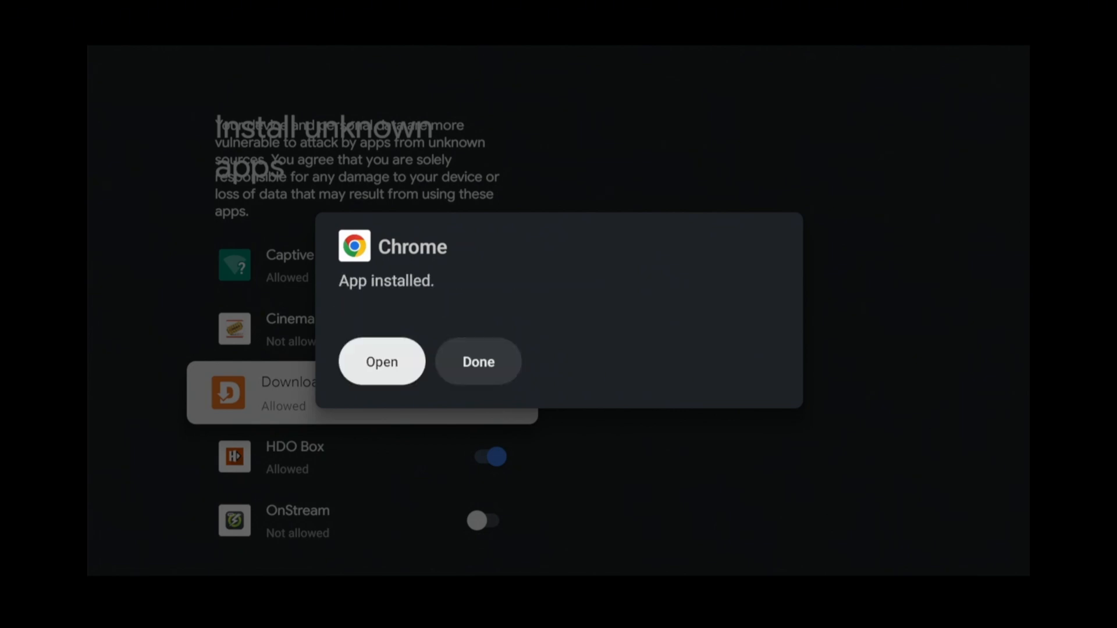
click(477, 360)
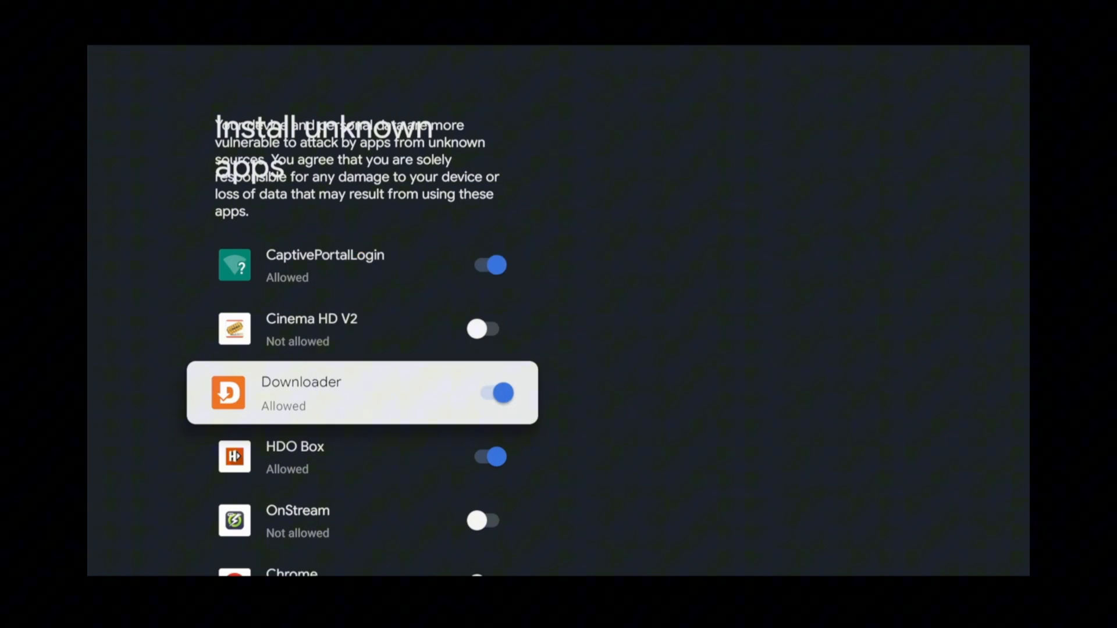
Go back from Install unknown apps to Downloader's download status dialog
key(Back)
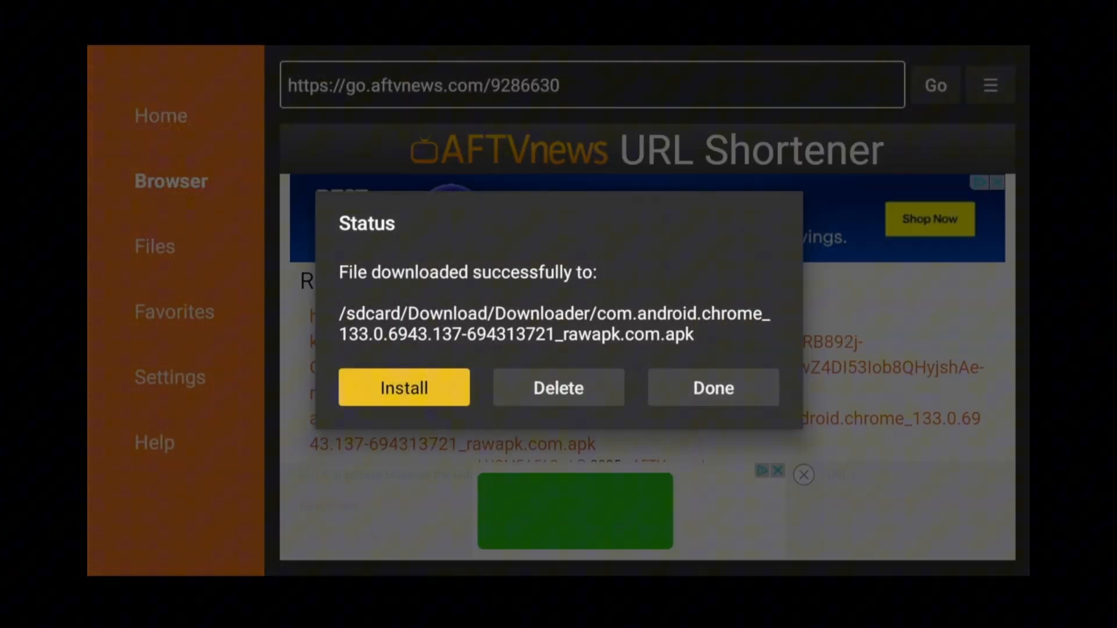
Clear the URL field, enter short code 5199644 and fetch the Chrome package
click(557, 388)
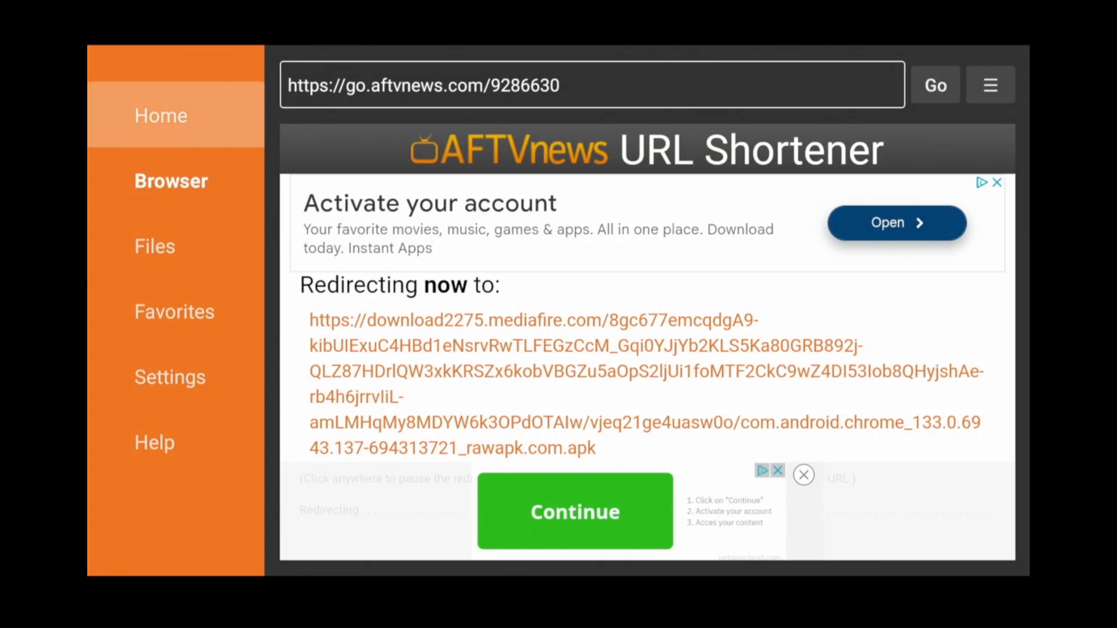
click(160, 115)
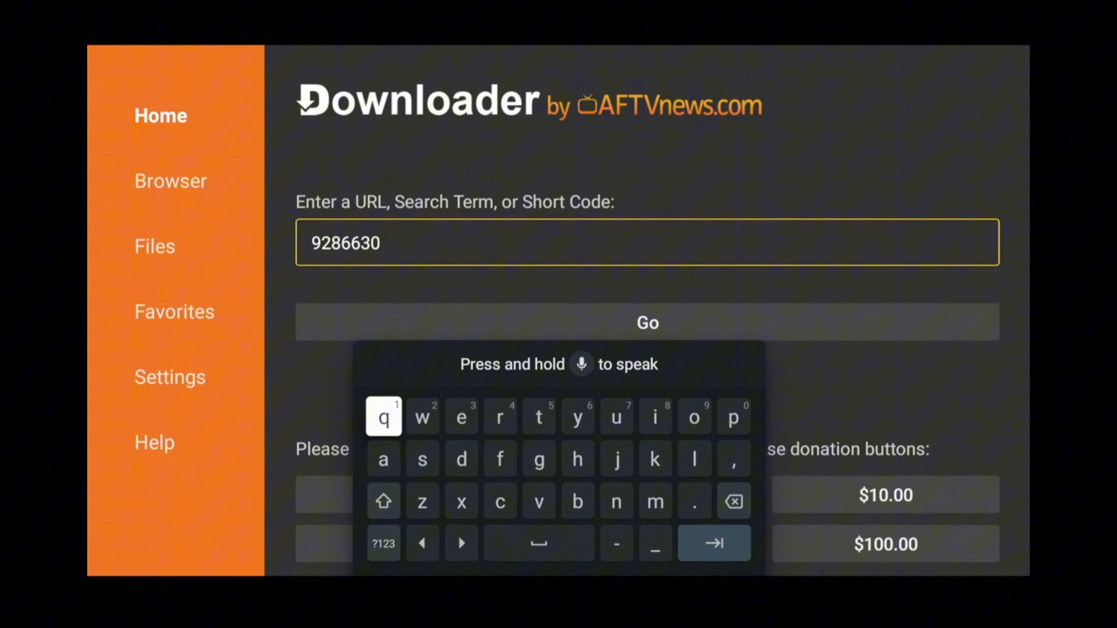
click(733, 500)
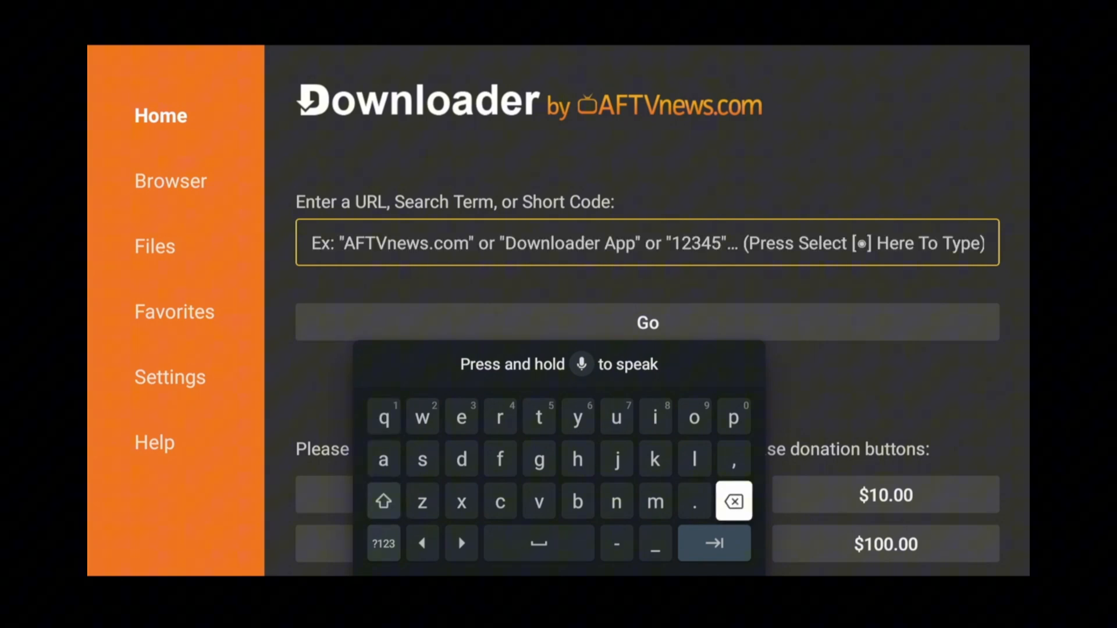
text(5199)
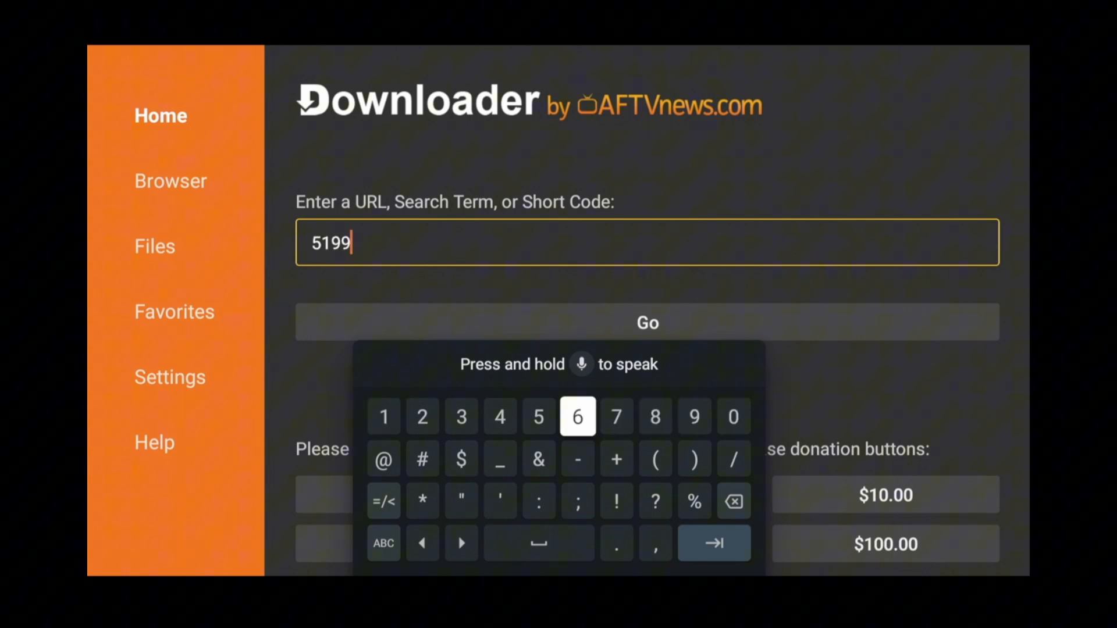
text(644)
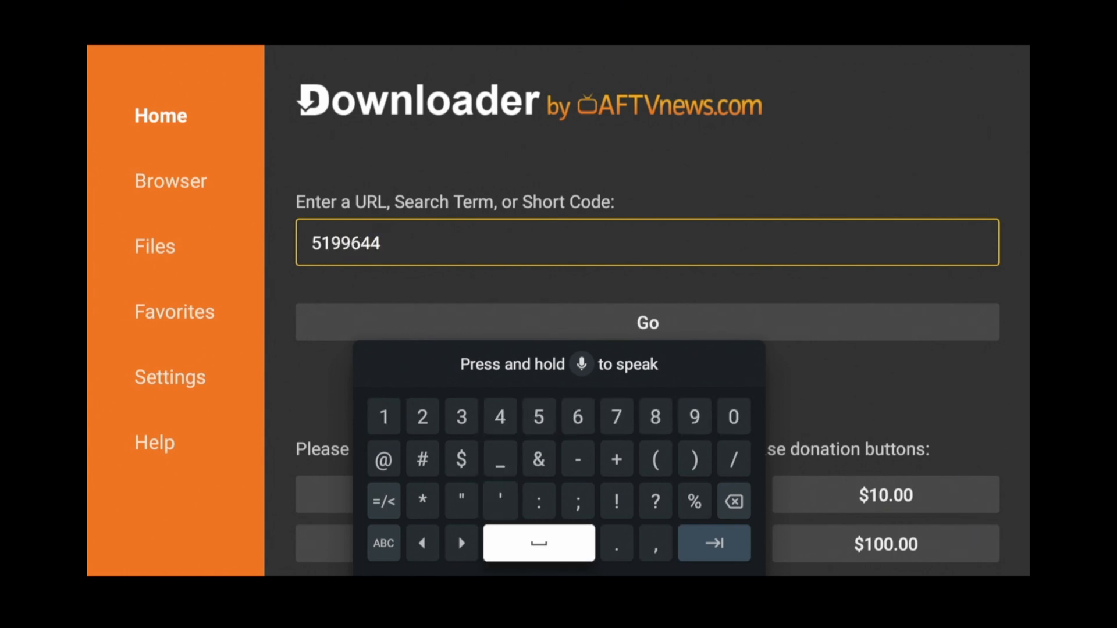
click(645, 323)
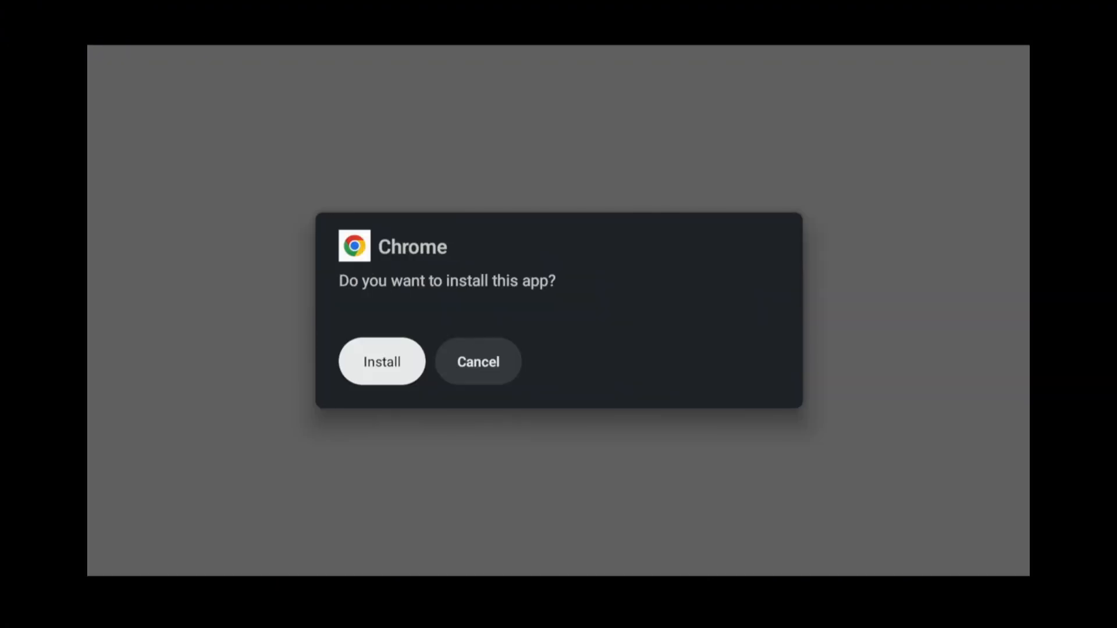
Install Chrome anyway past the Play Protect unsafe-app warning via More details
click(382, 361)
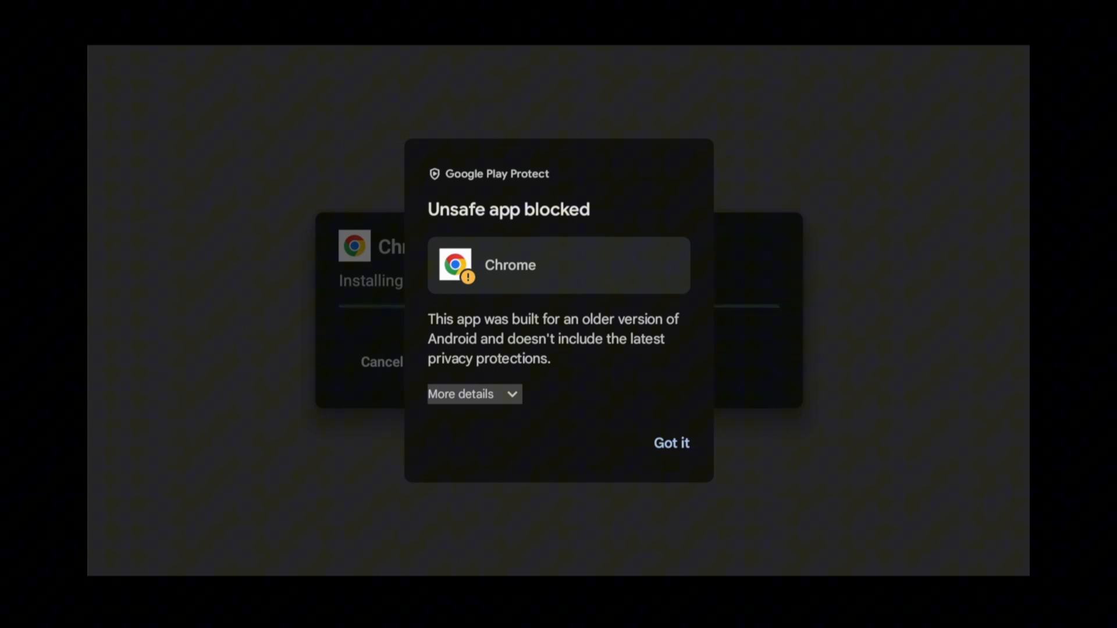
click(462, 395)
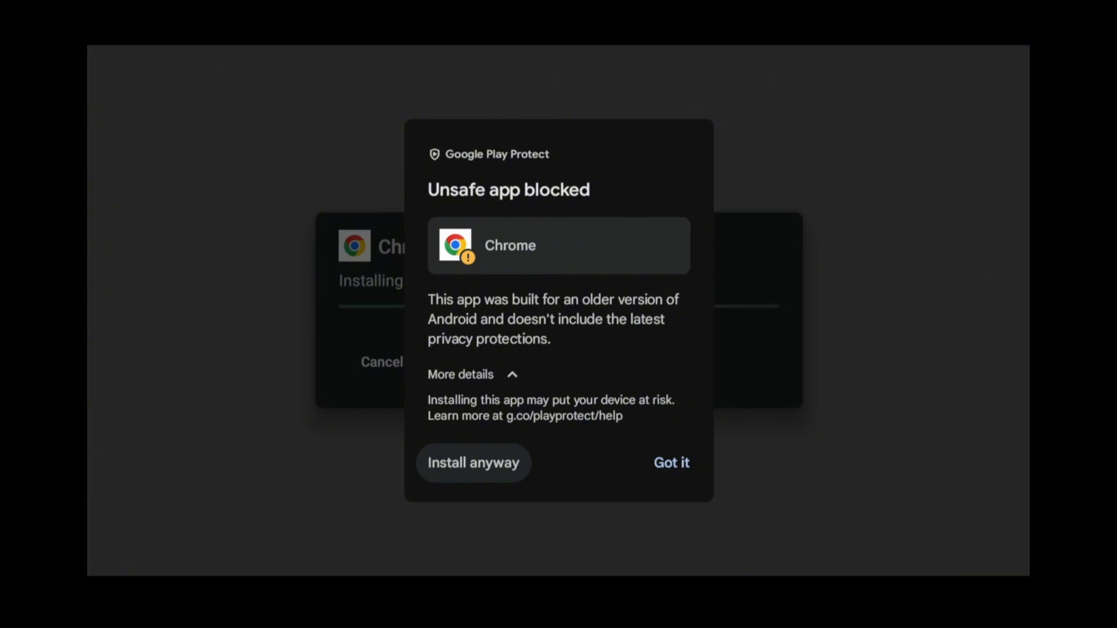
click(474, 461)
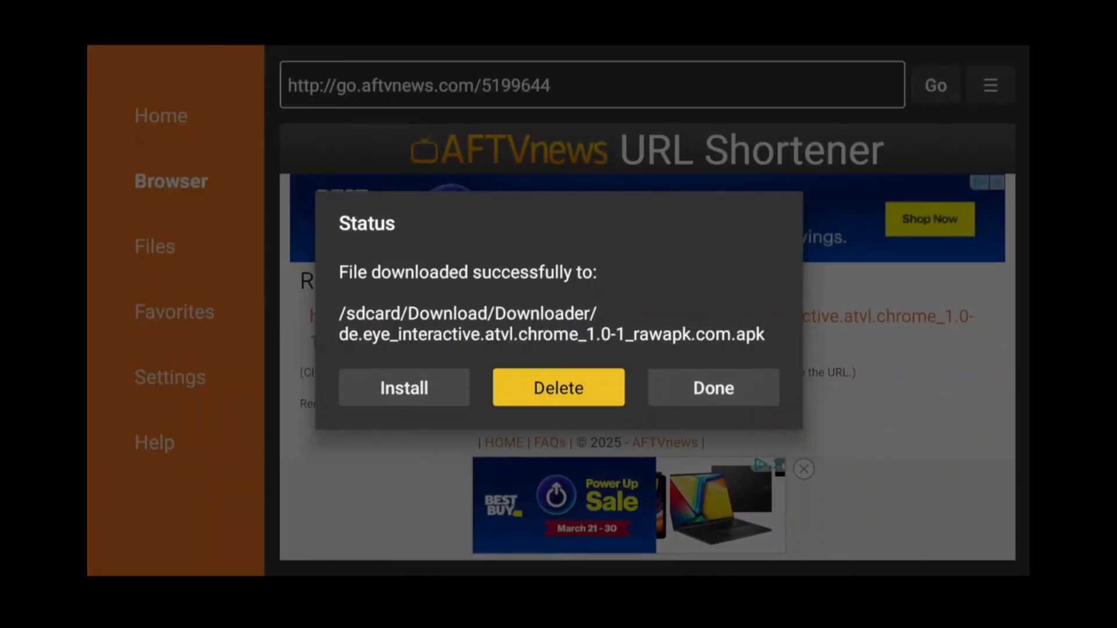
Delete the downloaded Chrome installer file from Downloader's status dialog
click(558, 388)
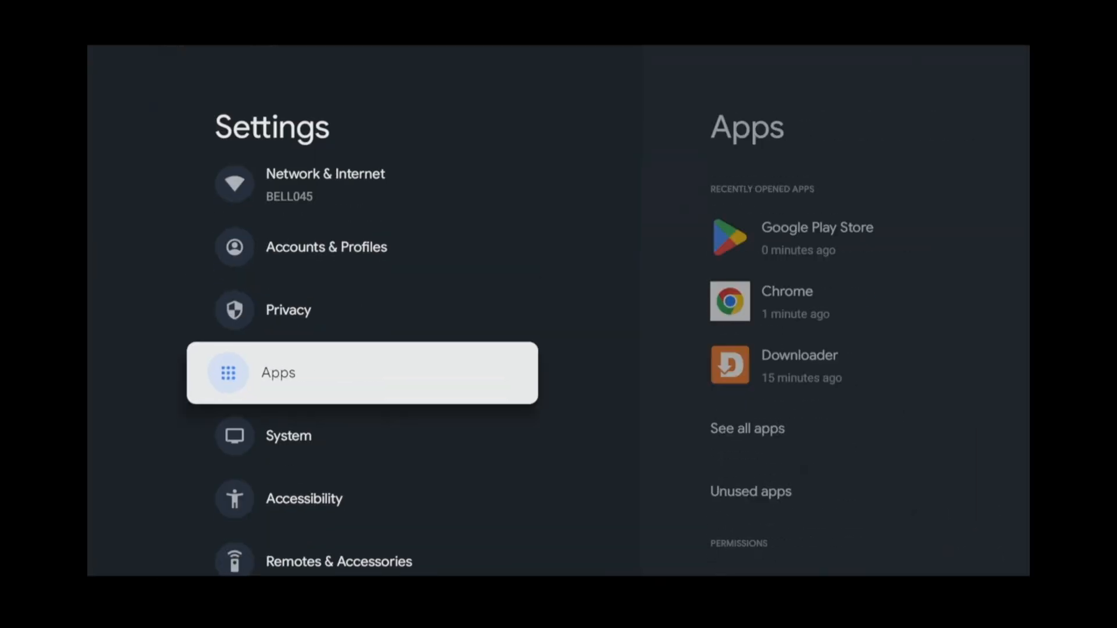
Pair Macbook's Mouse from Remotes & Accessories > Pair remote or accessory
click(339, 561)
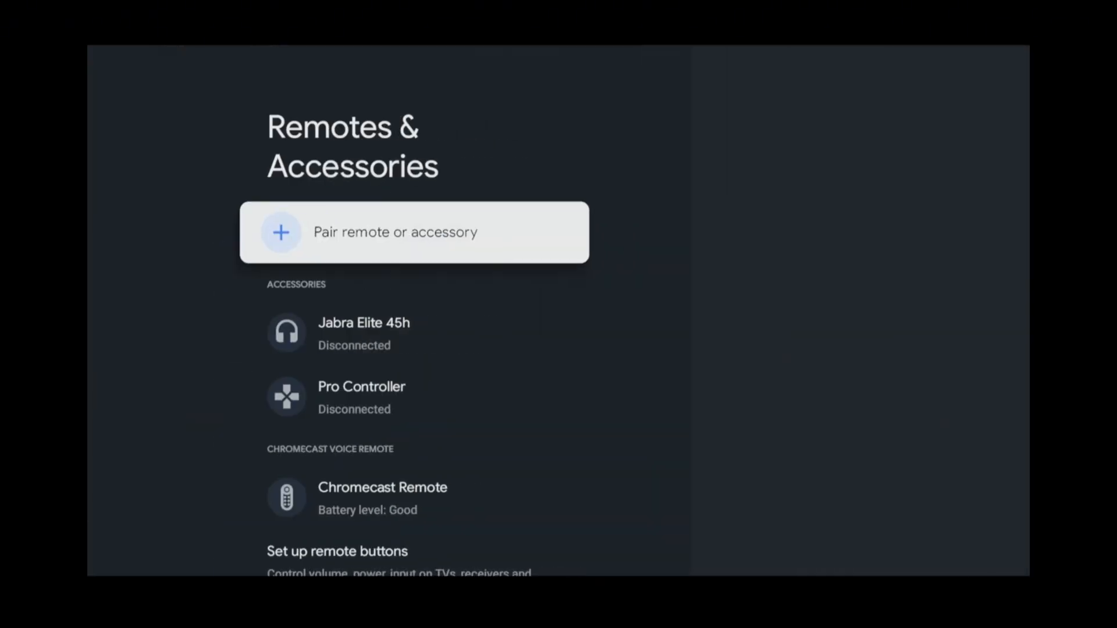
click(413, 232)
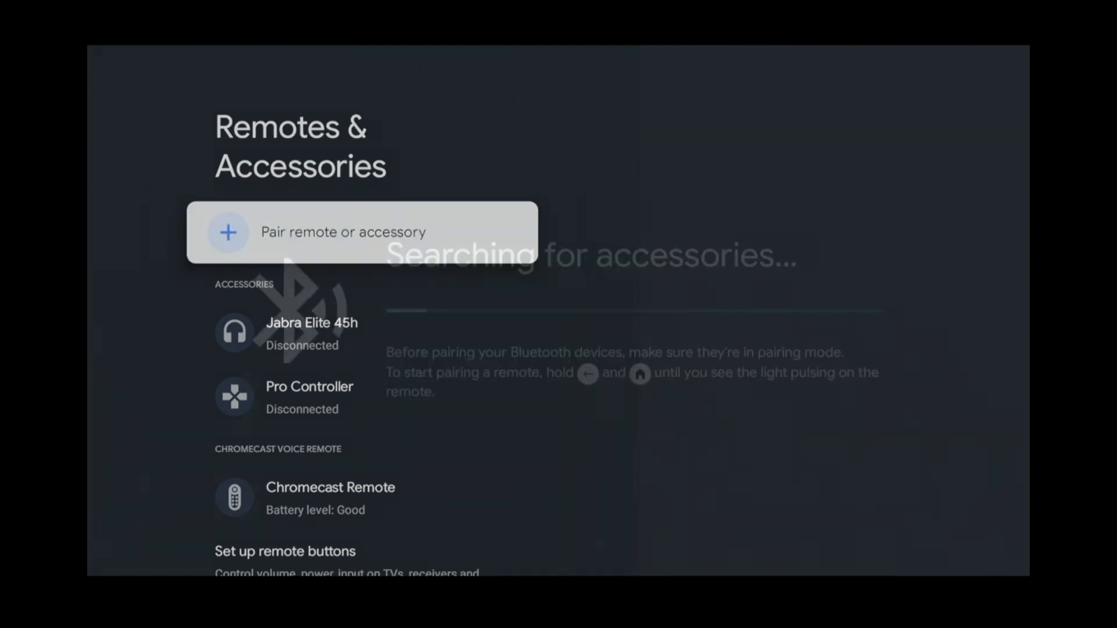
click(360, 231)
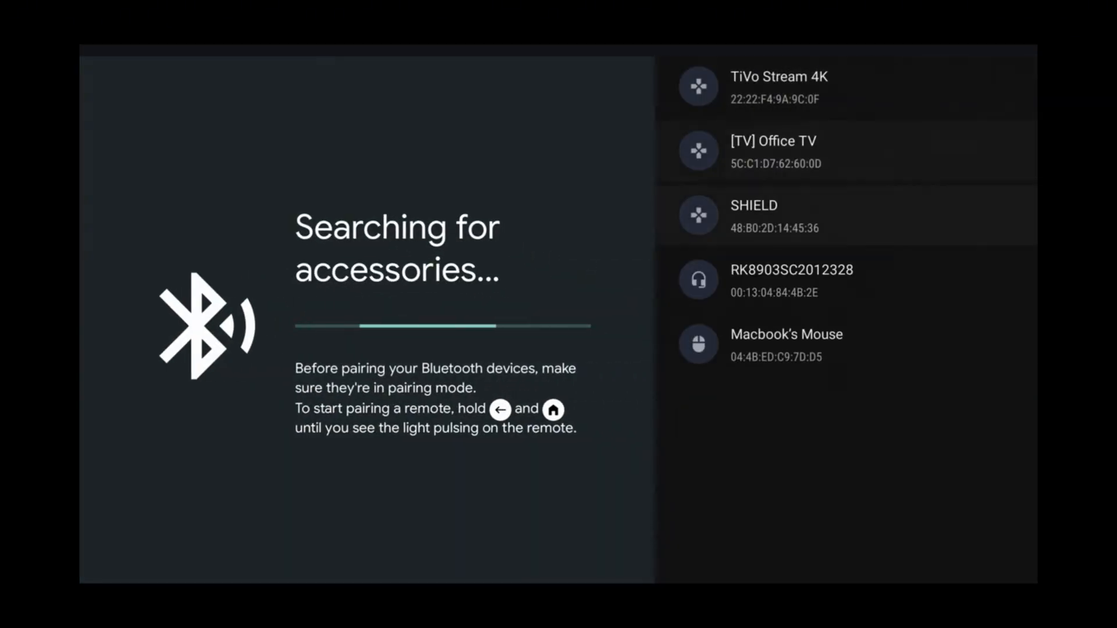
click(787, 346)
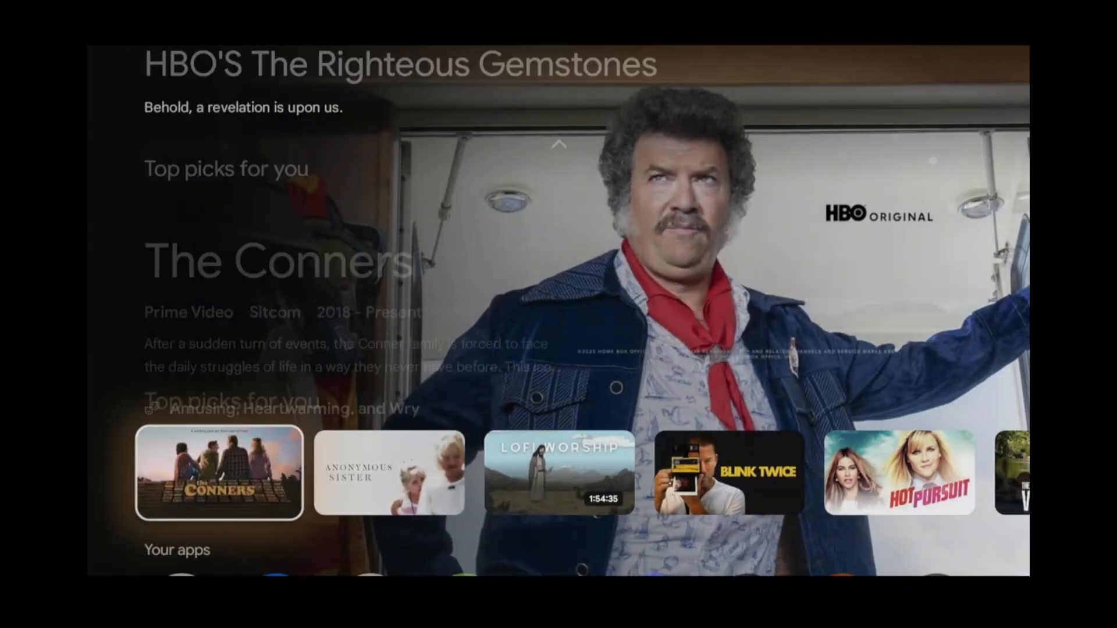
Launch Chrome from Your apps, use it without an account and dismiss the ad privacy notice
scroll(down, 3)
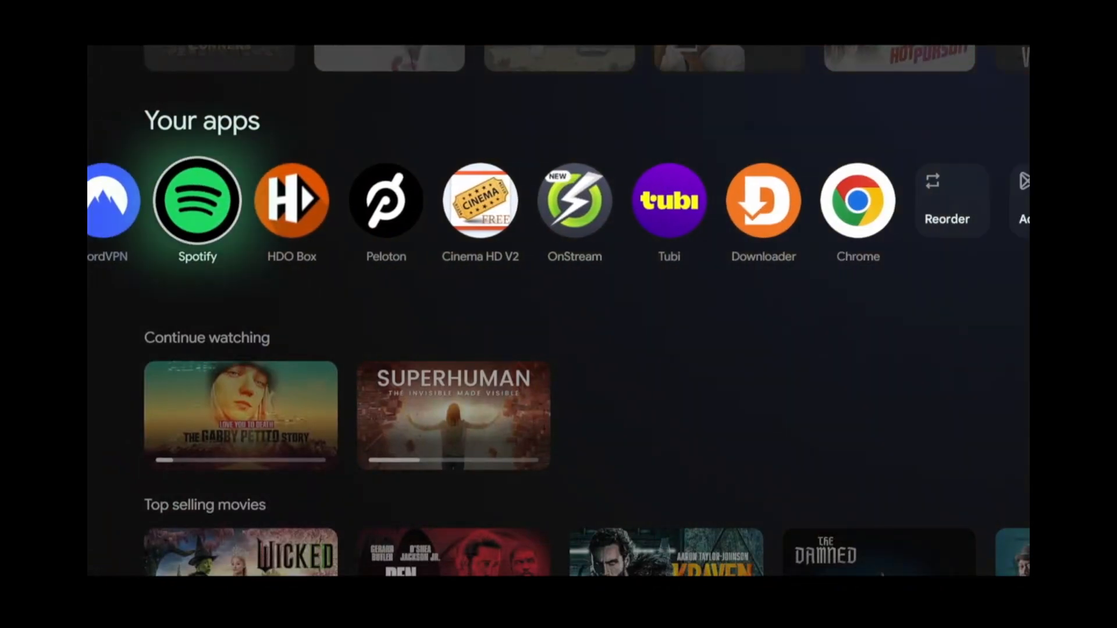
scroll(right, 3)
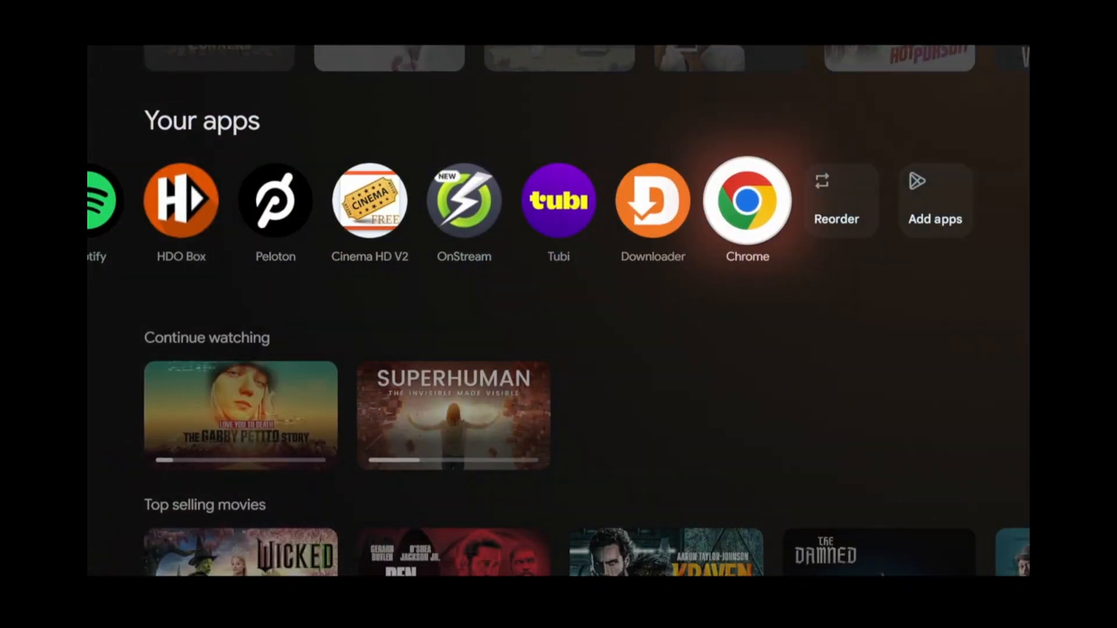
click(747, 199)
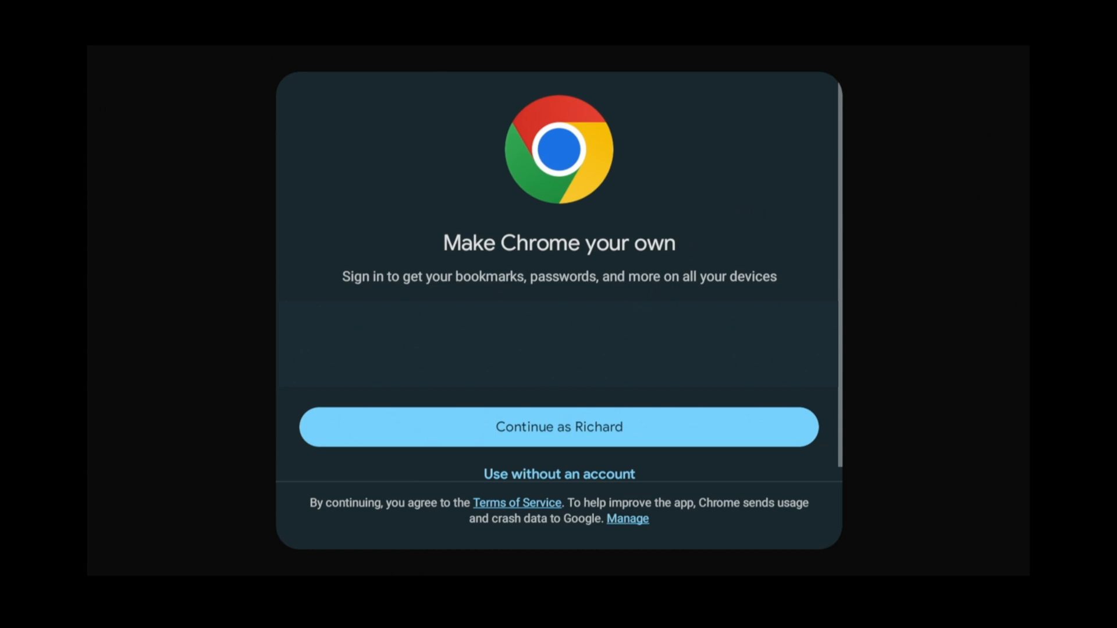
click(557, 427)
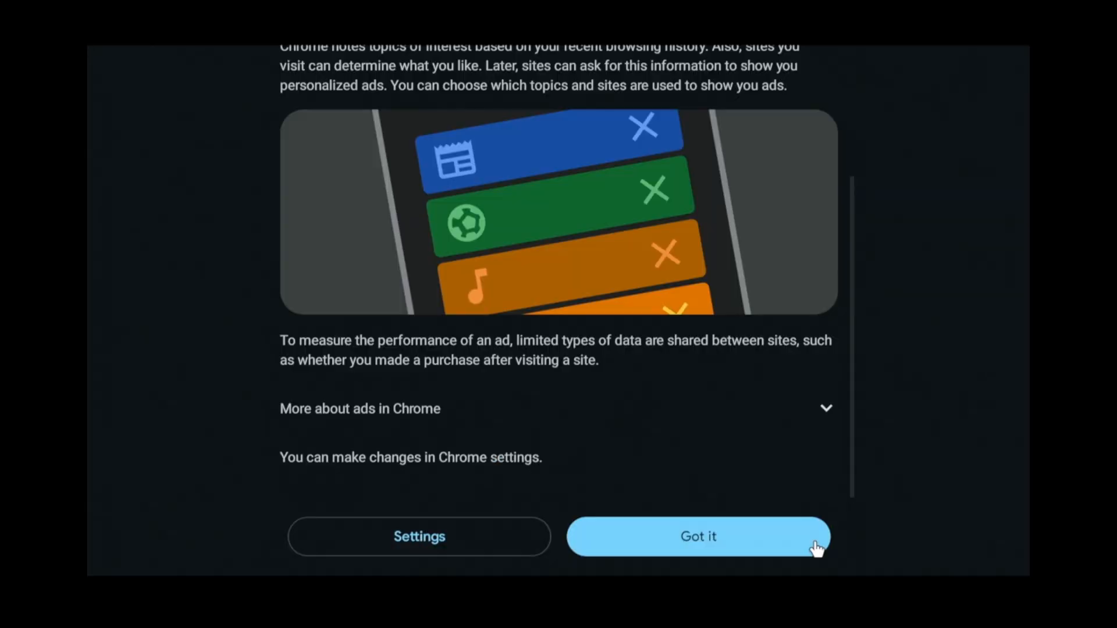
click(697, 537)
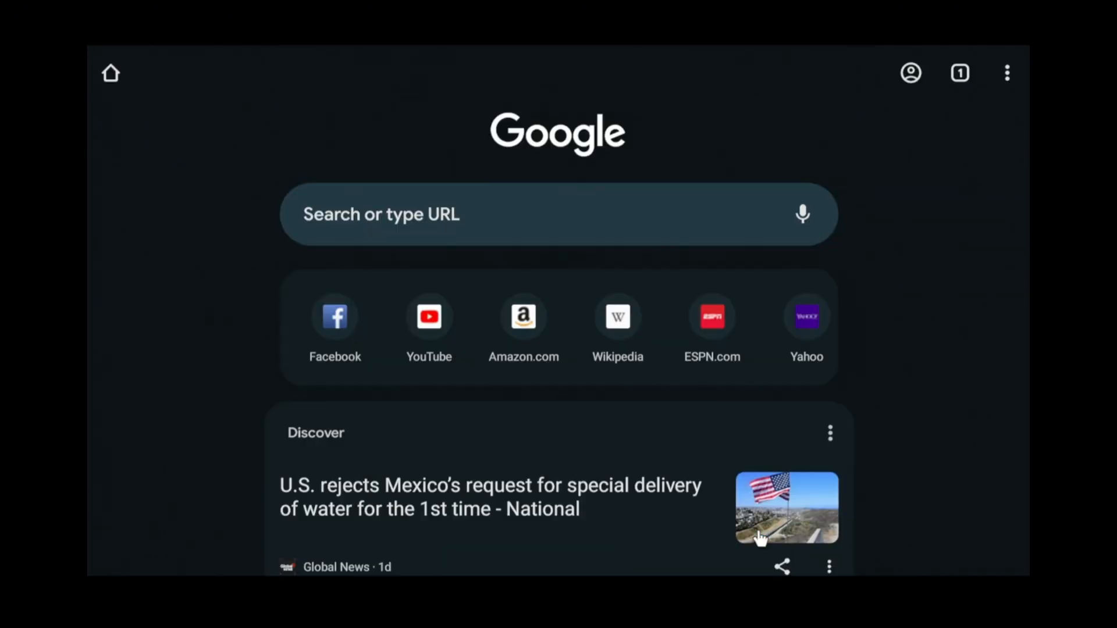